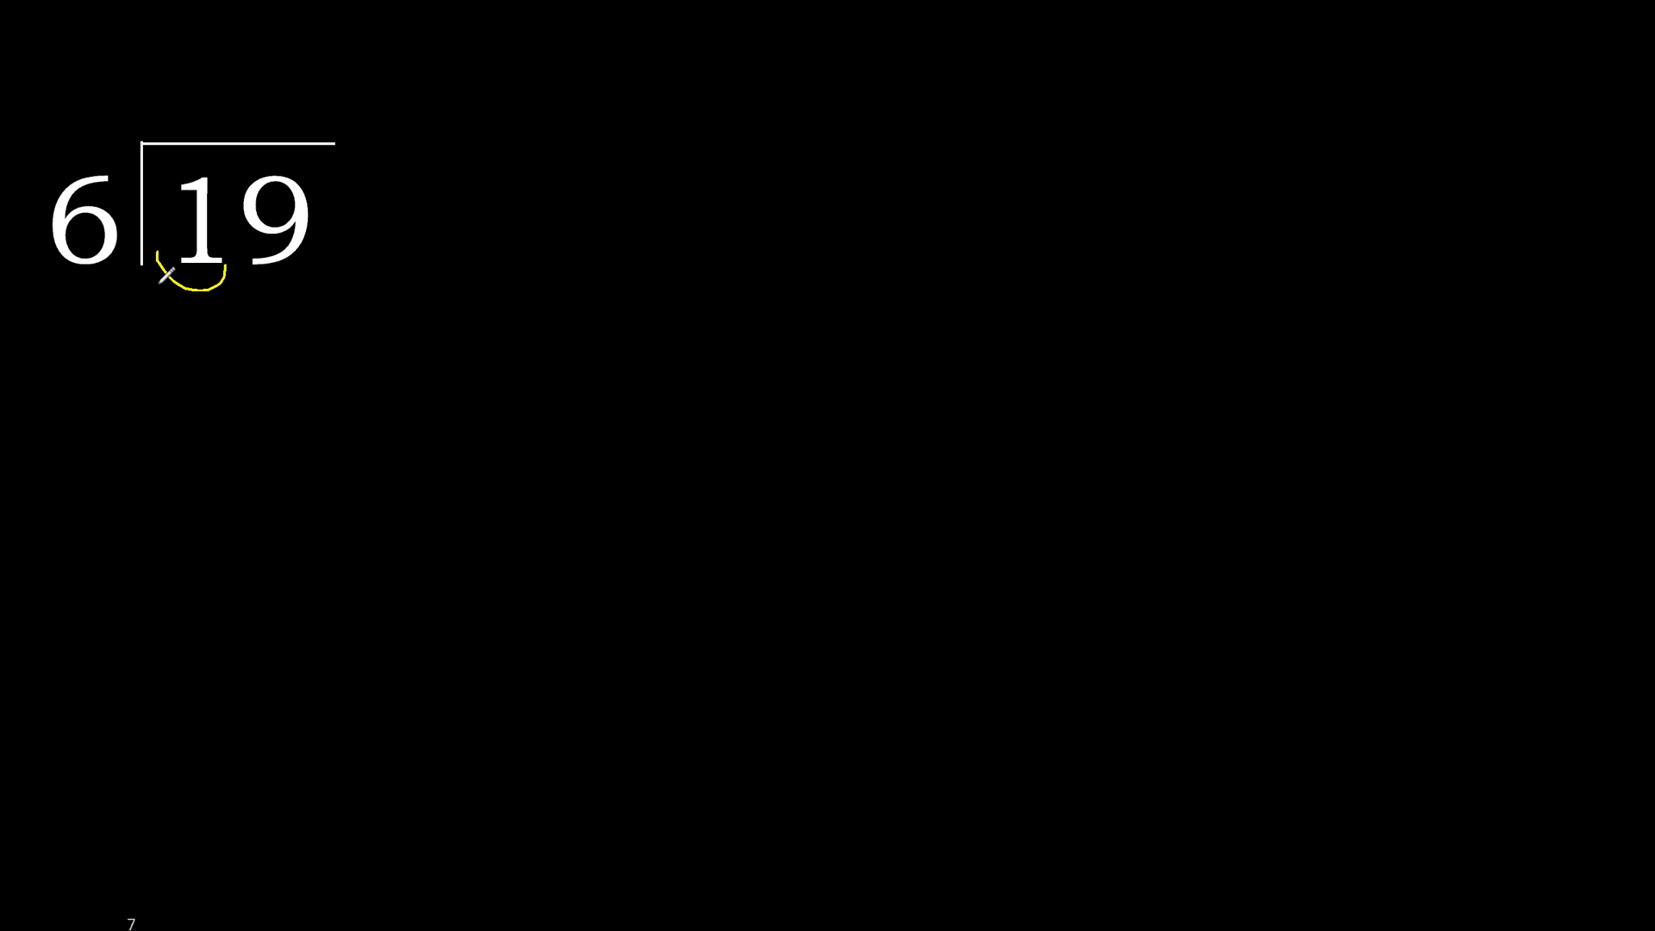
Circle the 1 as too small to divide, then circle 19 as the dividend.
left_click_drag(158, 269, 317, 259)
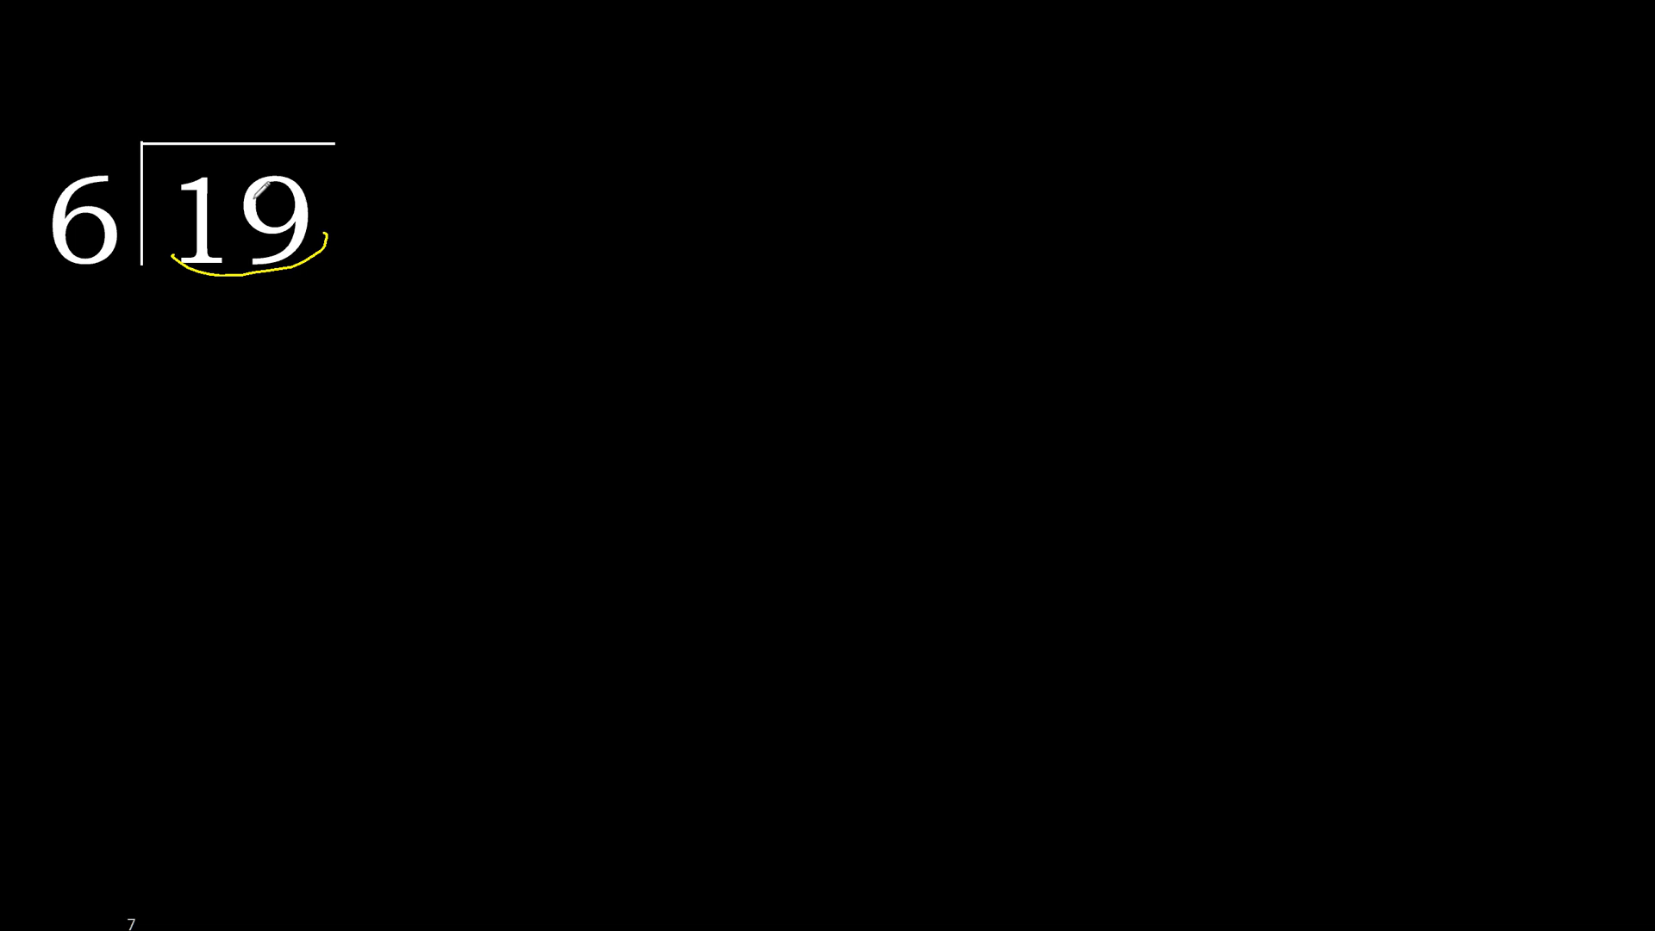
left_click_drag(116, 211, 201, 105)
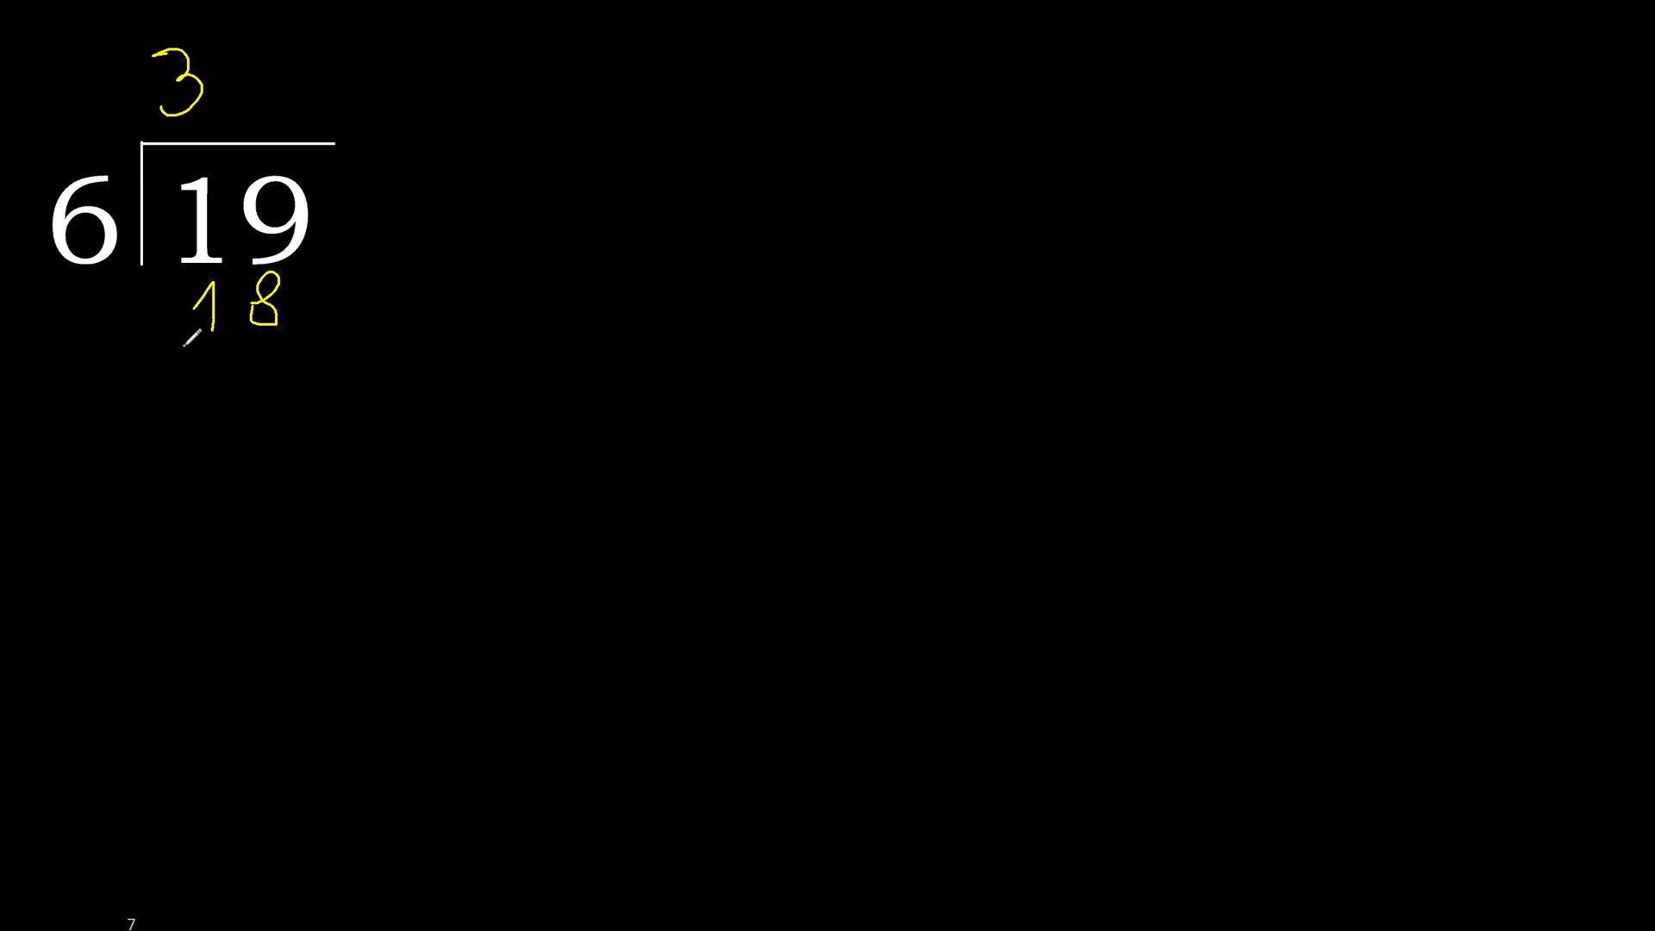
Draw the subtraction line beneath 18 under 19.
left_click_drag(189, 343, 306, 343)
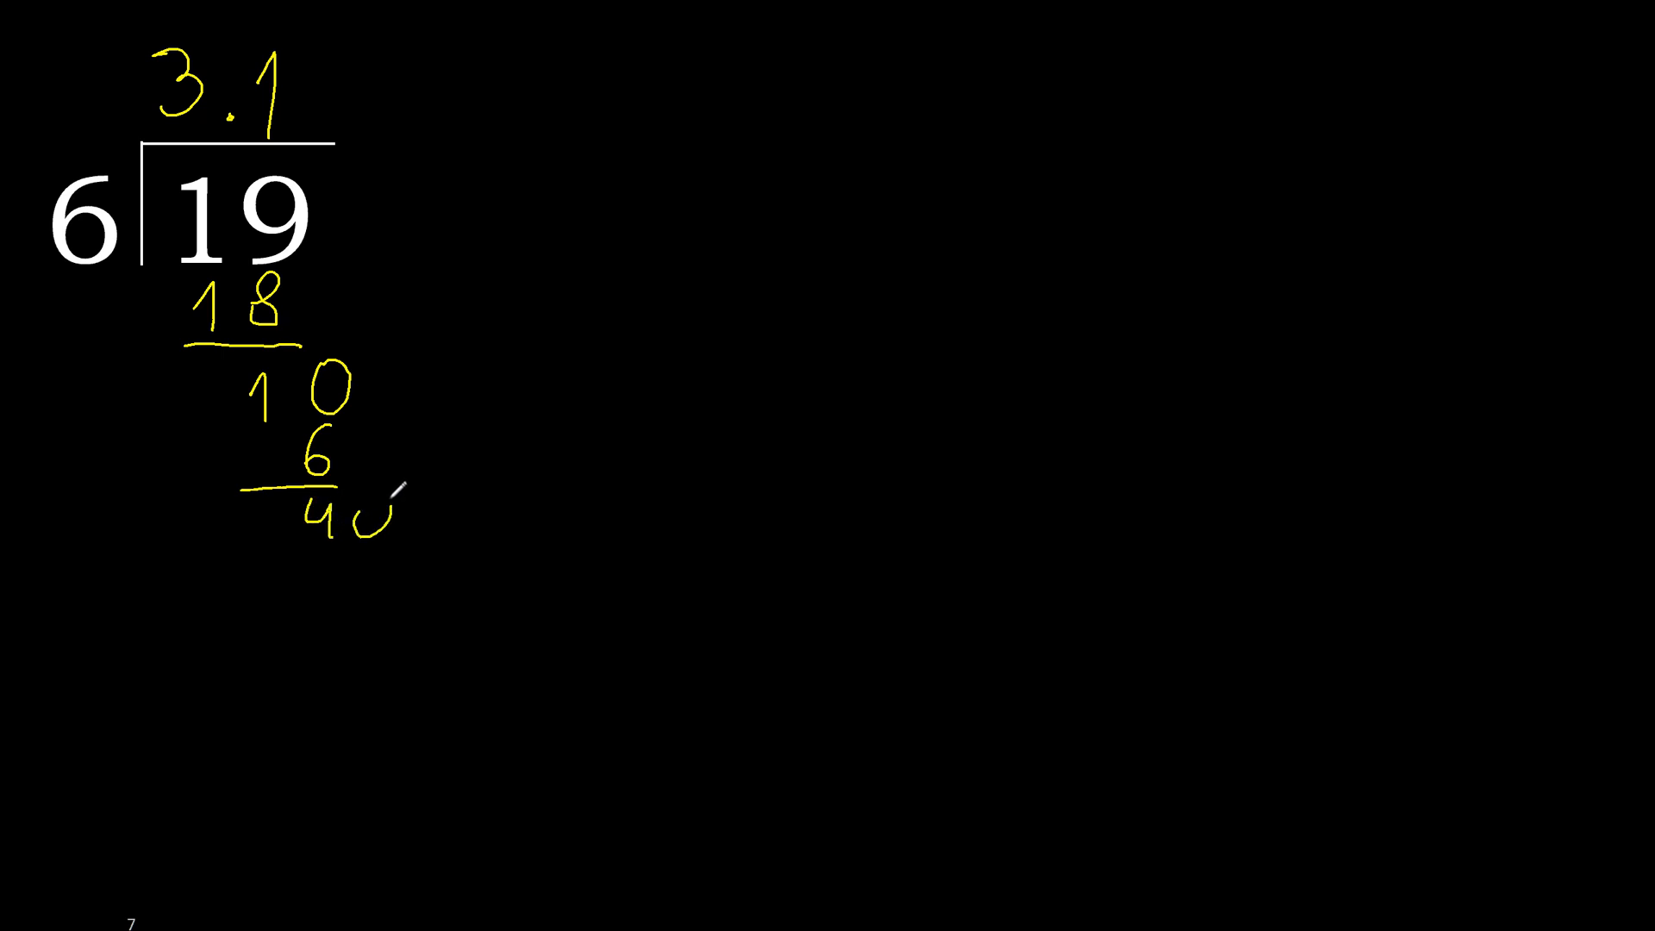
Write the 40 remainder below the 6, then bracket the repeating 40 remainders together.
left_click_drag(241, 121, 375, 518)
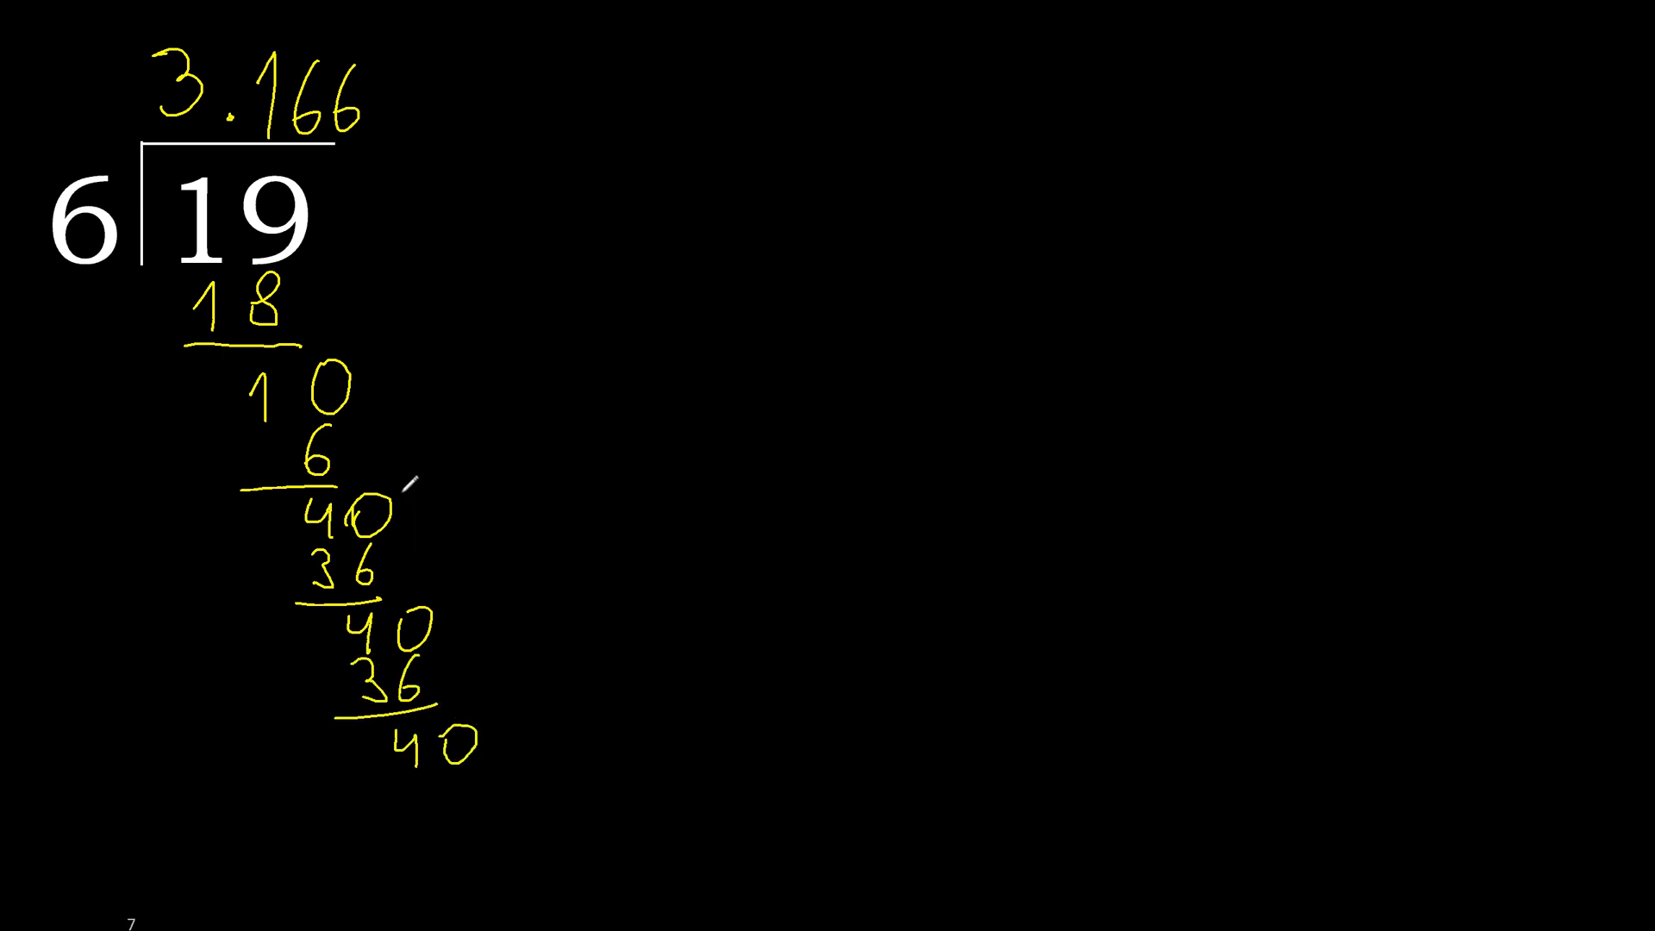
left_click_drag(412, 485, 497, 761)
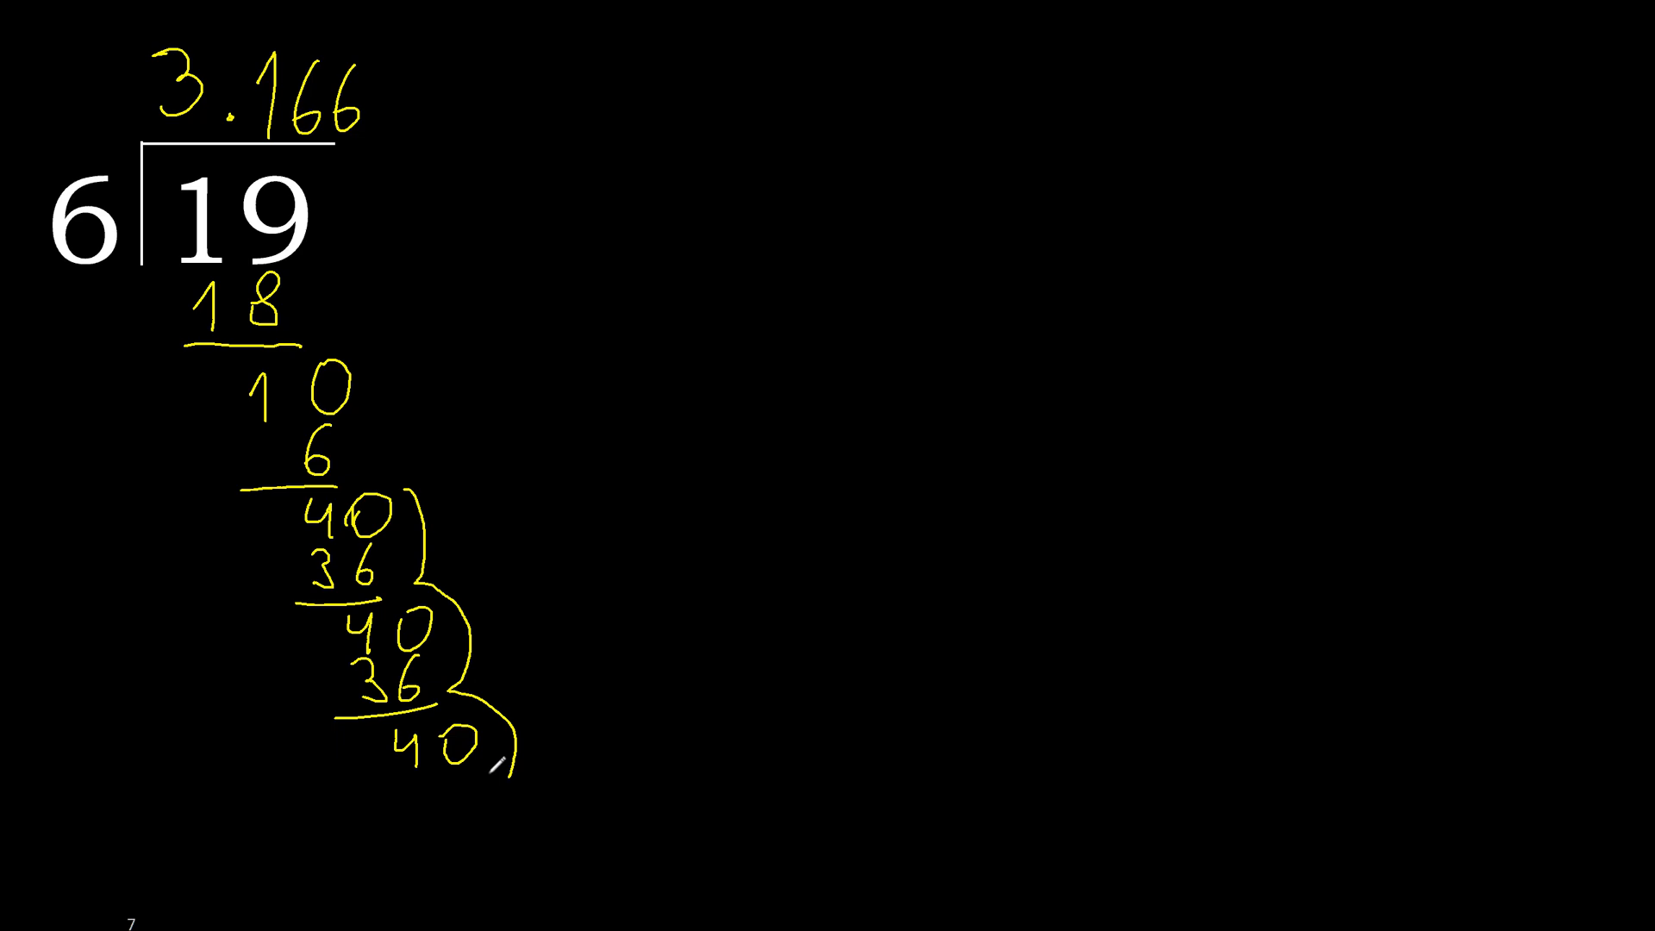